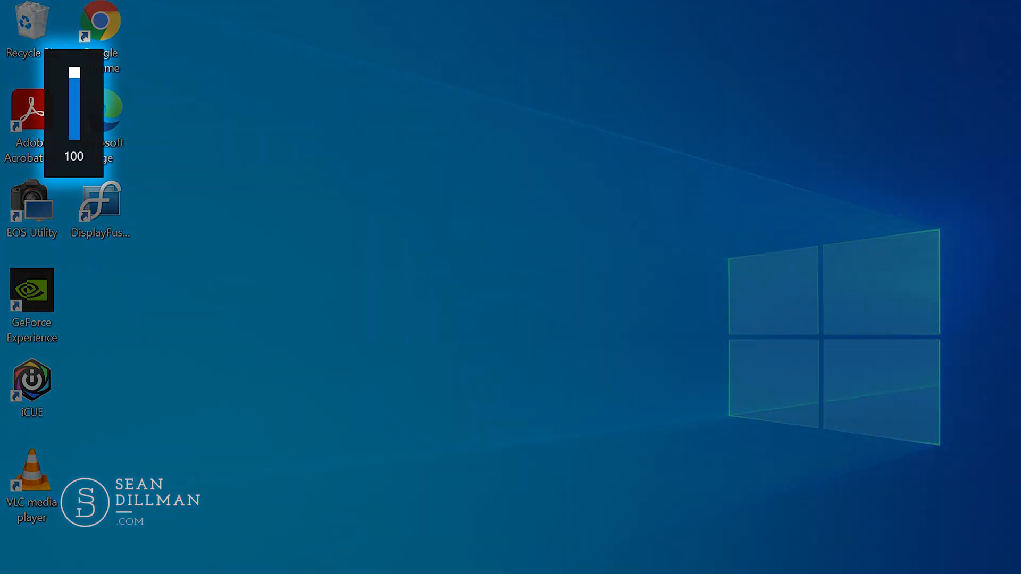
# Mute the system sound by dragging the volume slider from 100 down to 0
pyautogui.moveTo(73, 72); pyautogui.dragTo(74, 134)
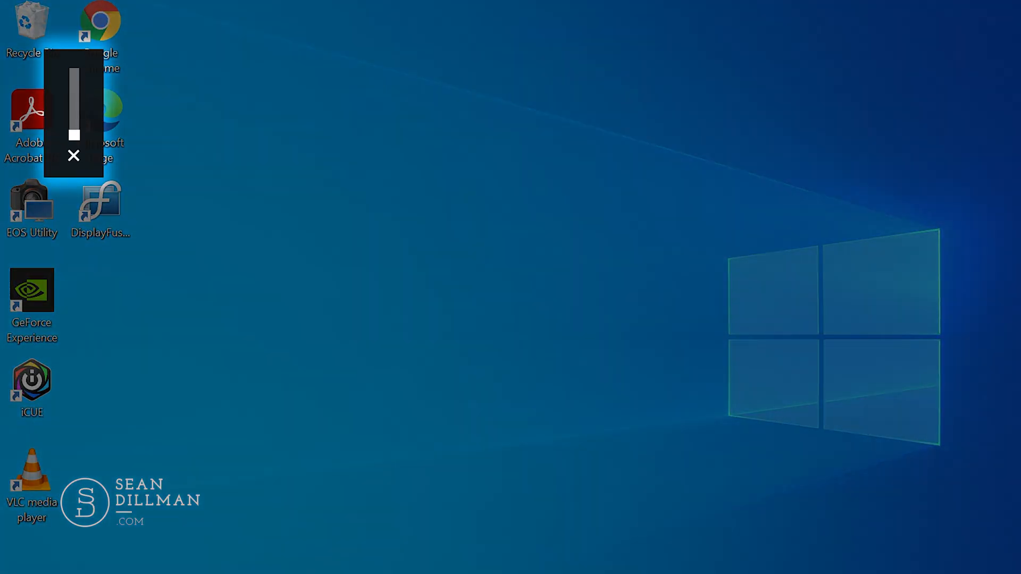
pyautogui.click(73, 156)
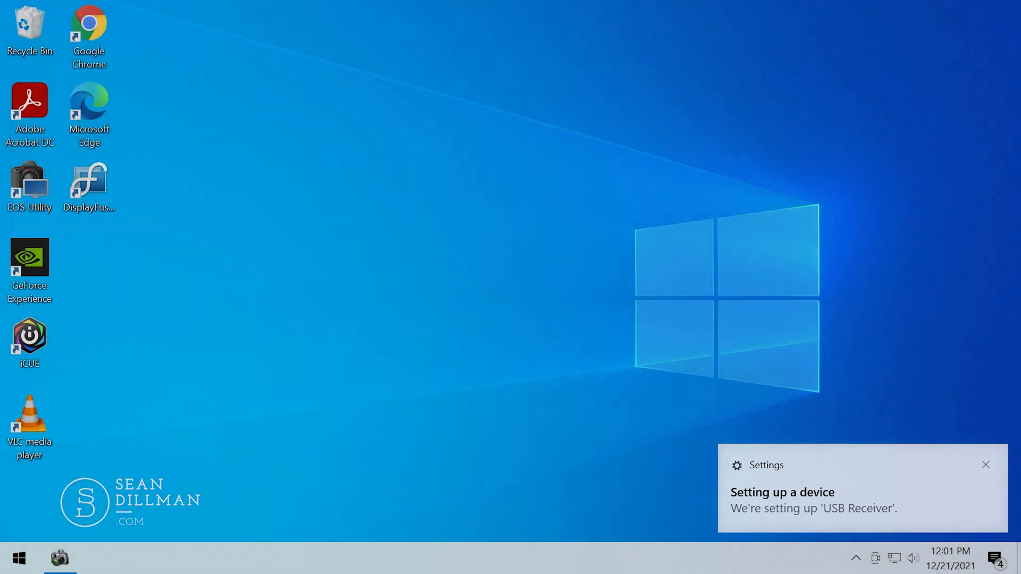
# Launch Logitech Options and show the MX Anywhere 2 gesture button's Virtual desktops settings
pyautogui.click(985, 465)
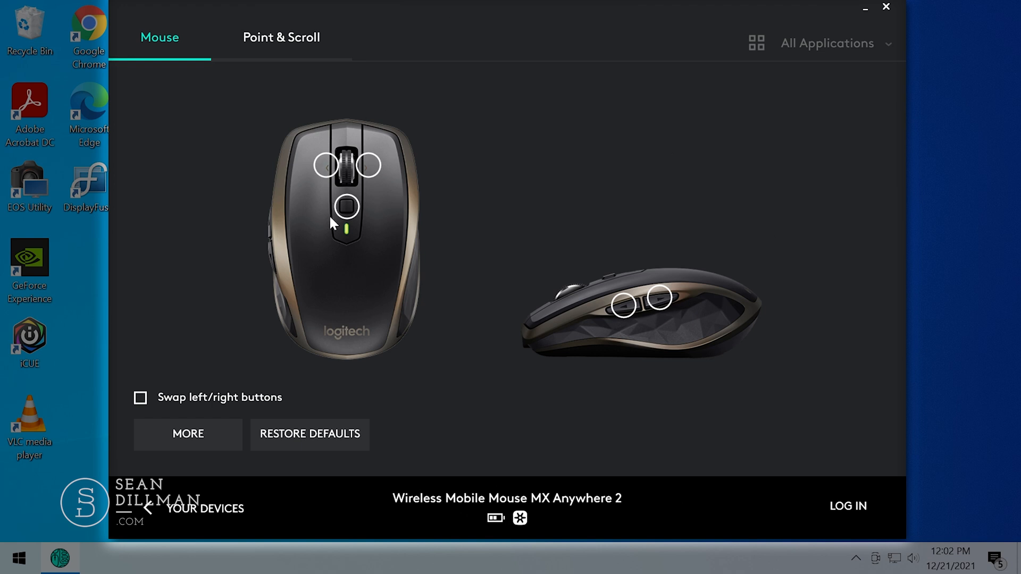
pyautogui.click(345, 207)
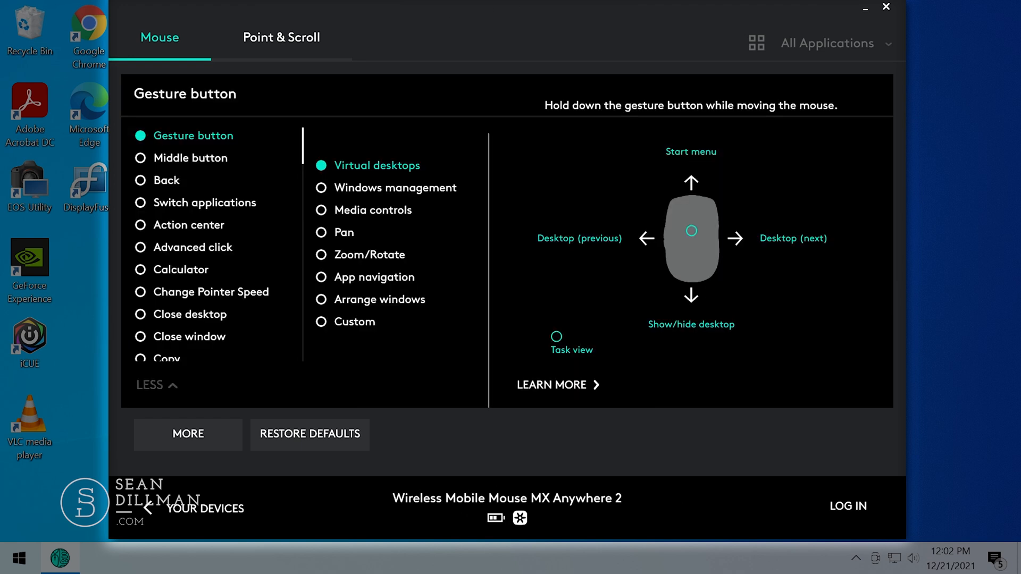